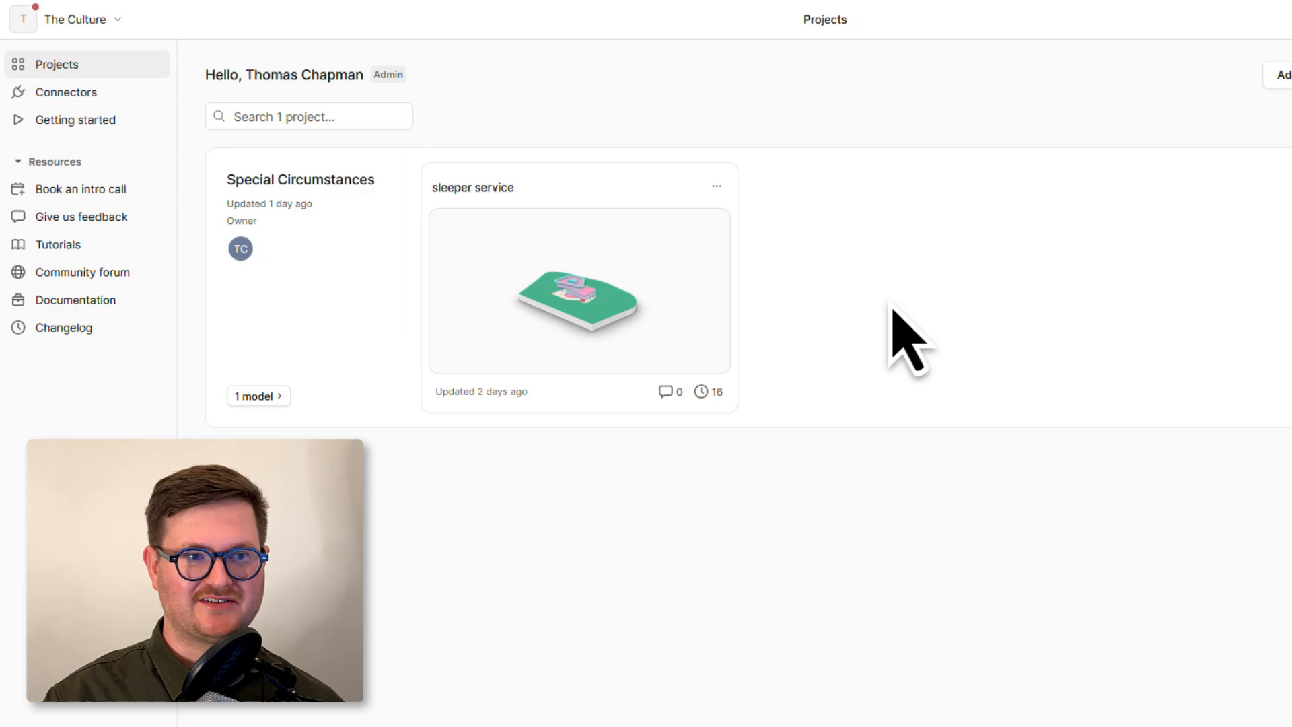
pyautogui.moveTo(714, 186)
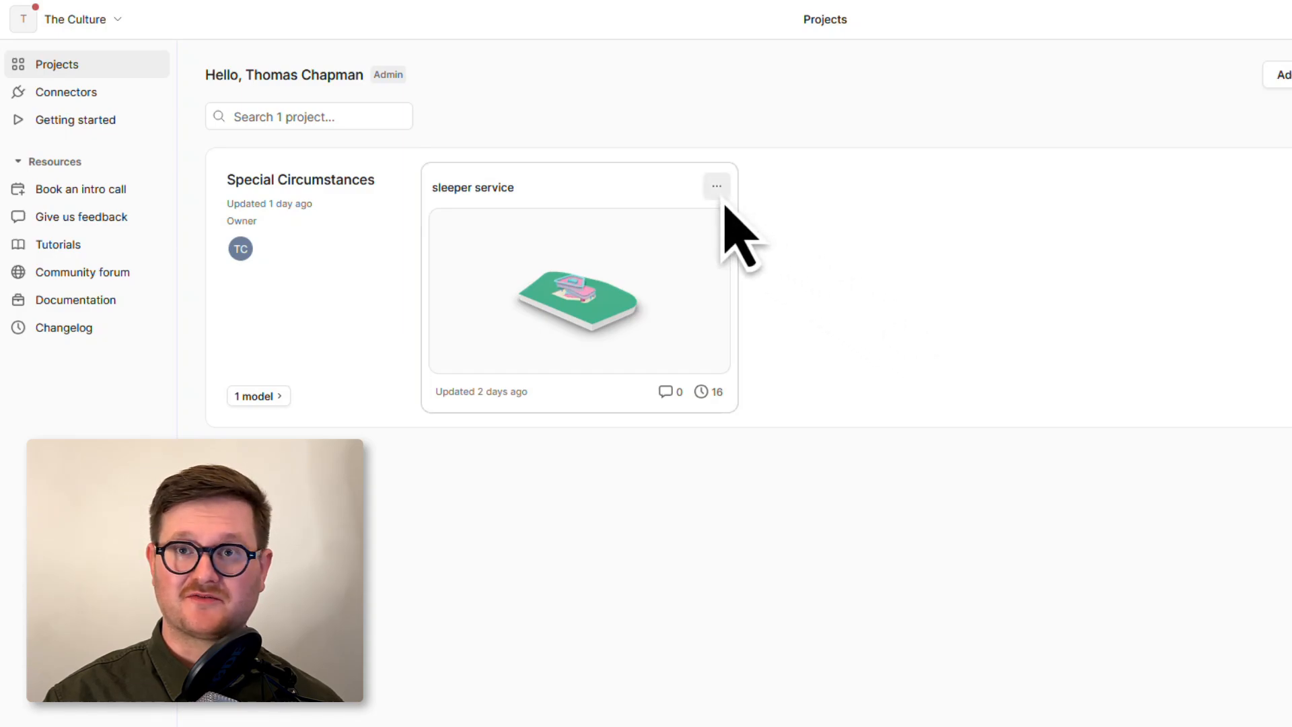
# Bring up the actions menu on the sleeper service model card in the Special Circumstances project.
pyautogui.click(715, 186)
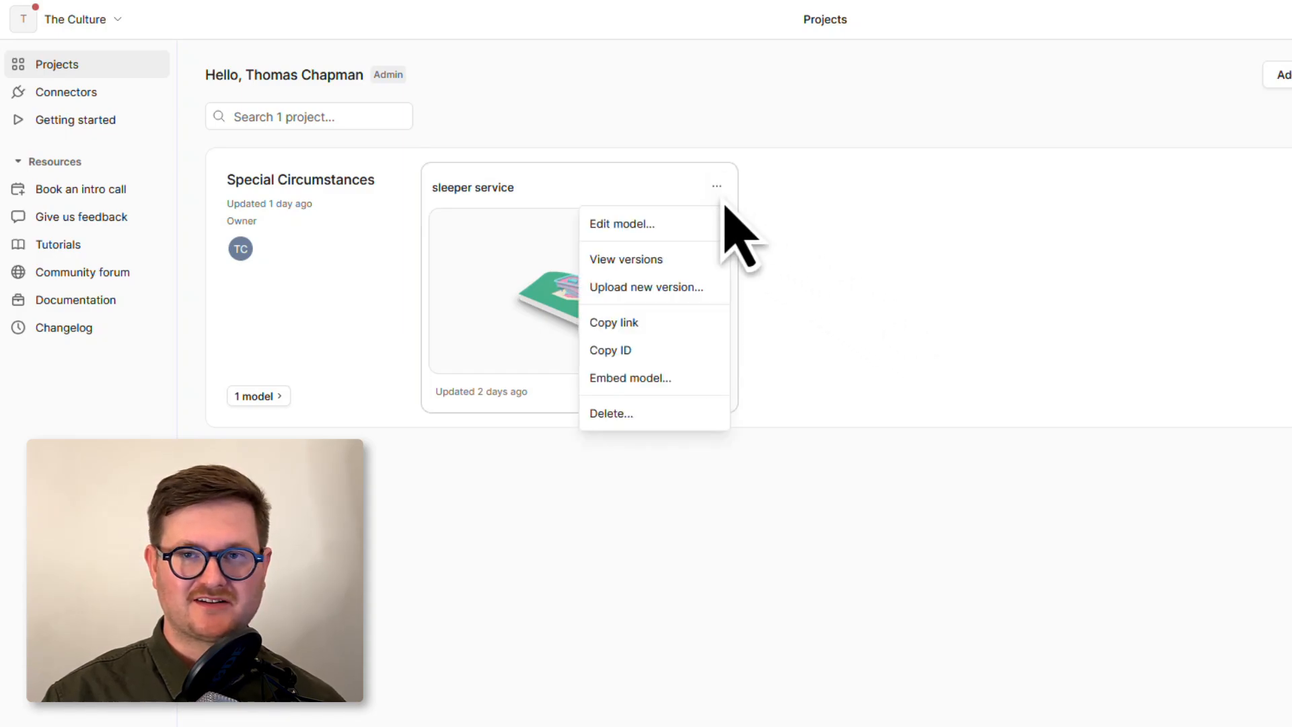
pyautogui.moveTo(654, 349)
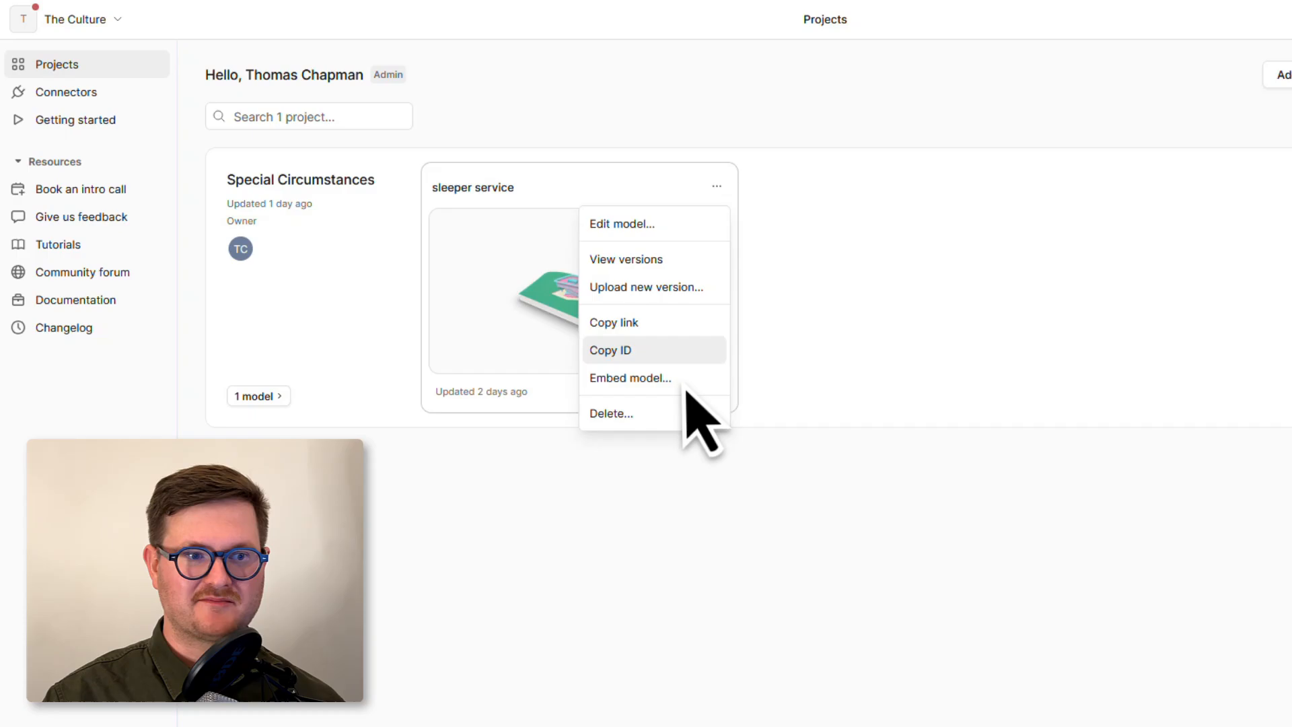
# Copy the sleeper service model's iframe embed code via Embed model, then dismiss the window.
pyautogui.click(630, 376)
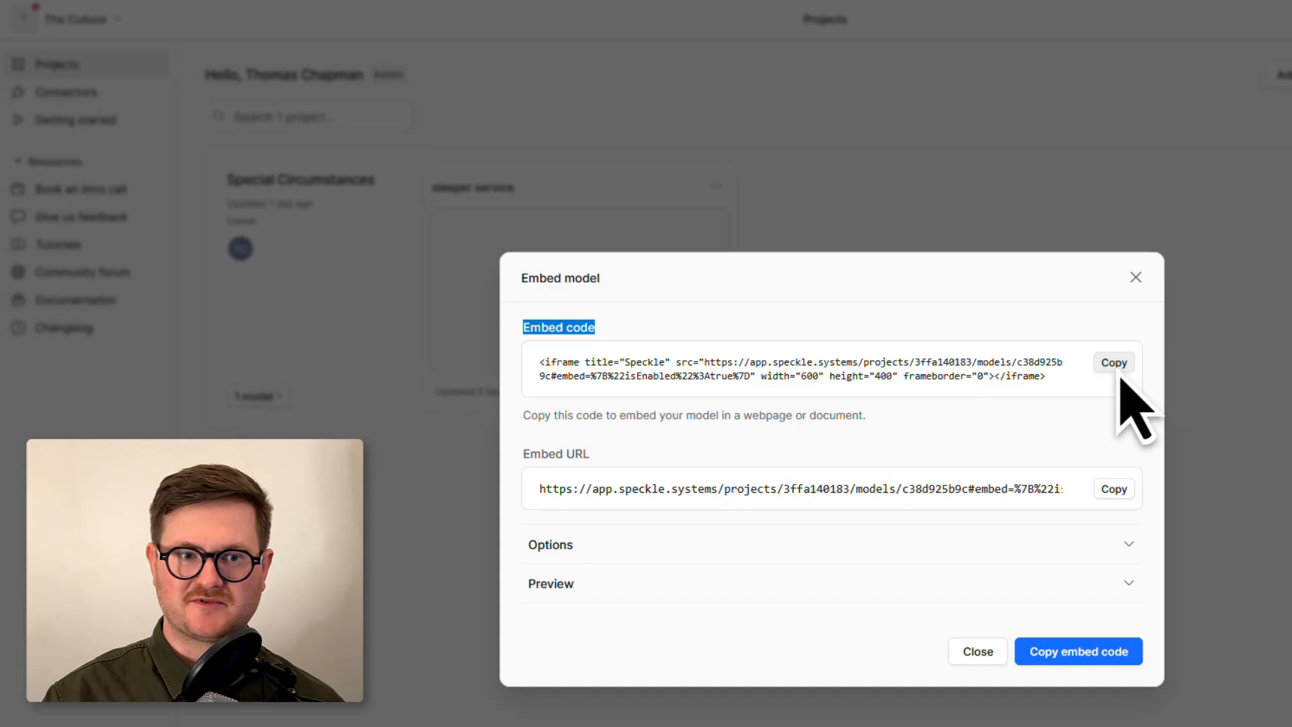
pyautogui.click(1113, 362)
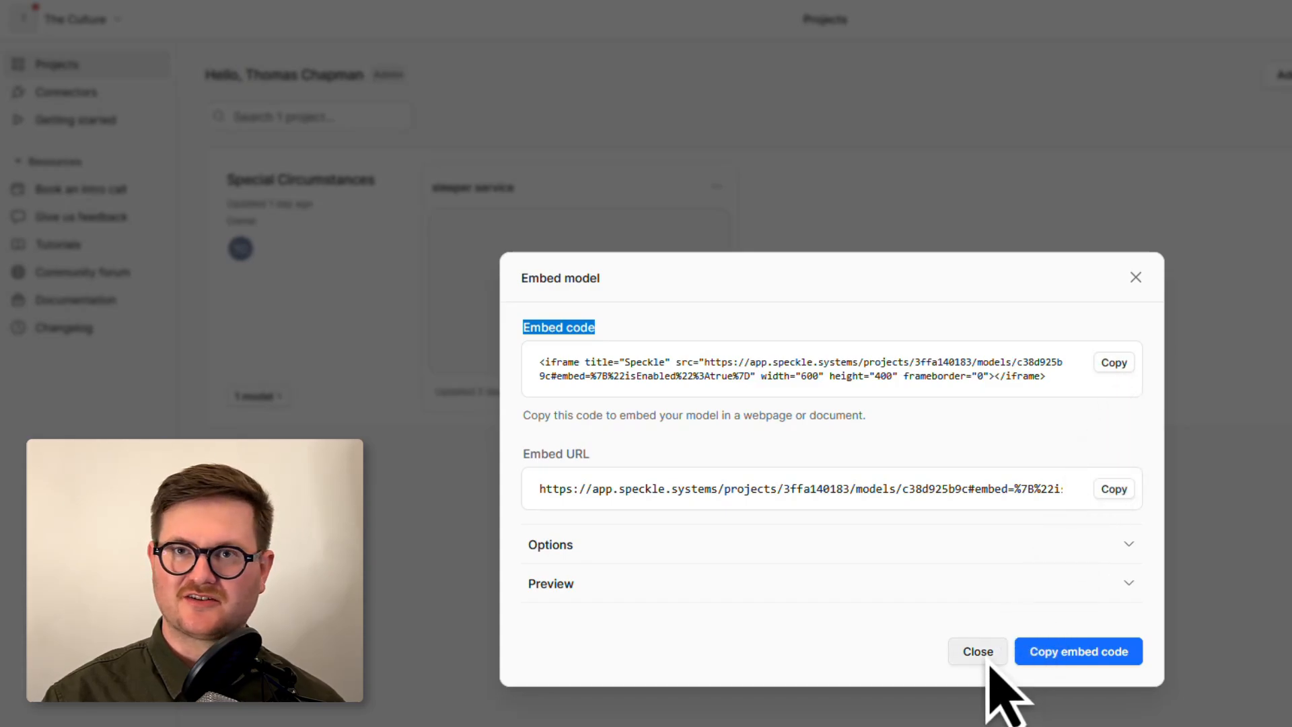
pyautogui.click(977, 651)
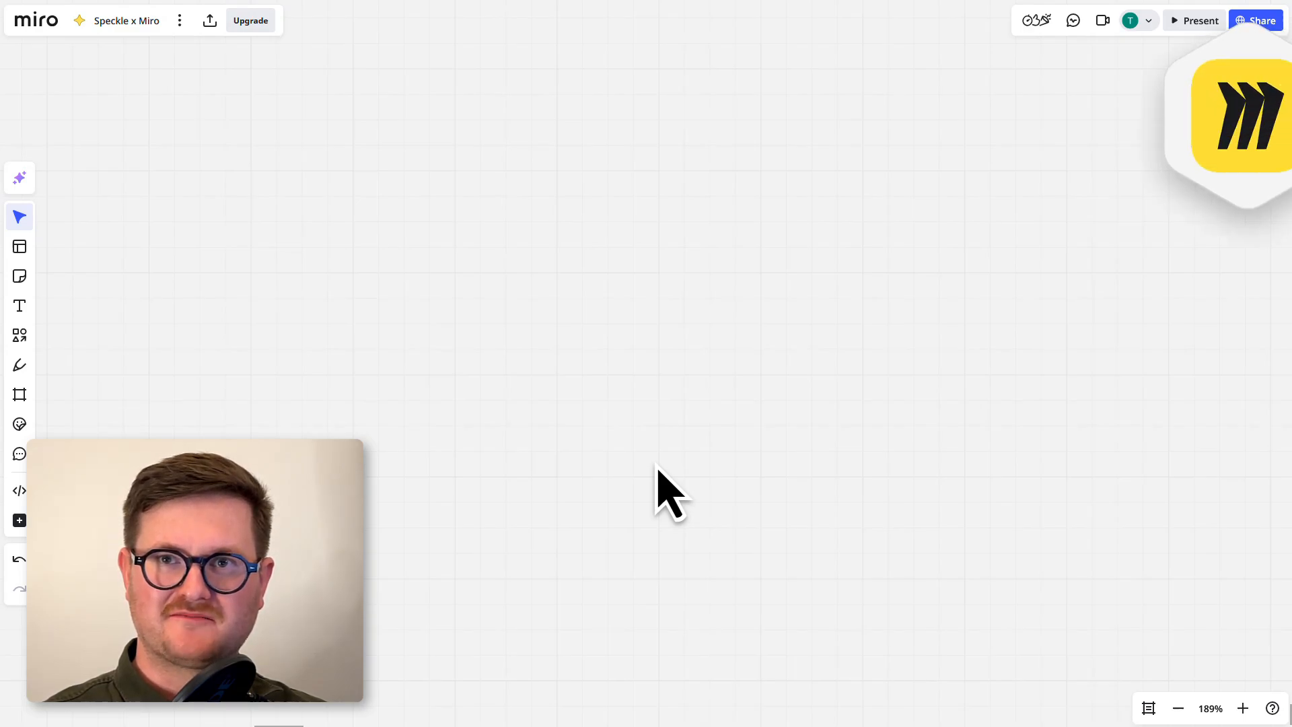
pyautogui.moveTo(193, 574); pyautogui.dragTo(1096, 573)
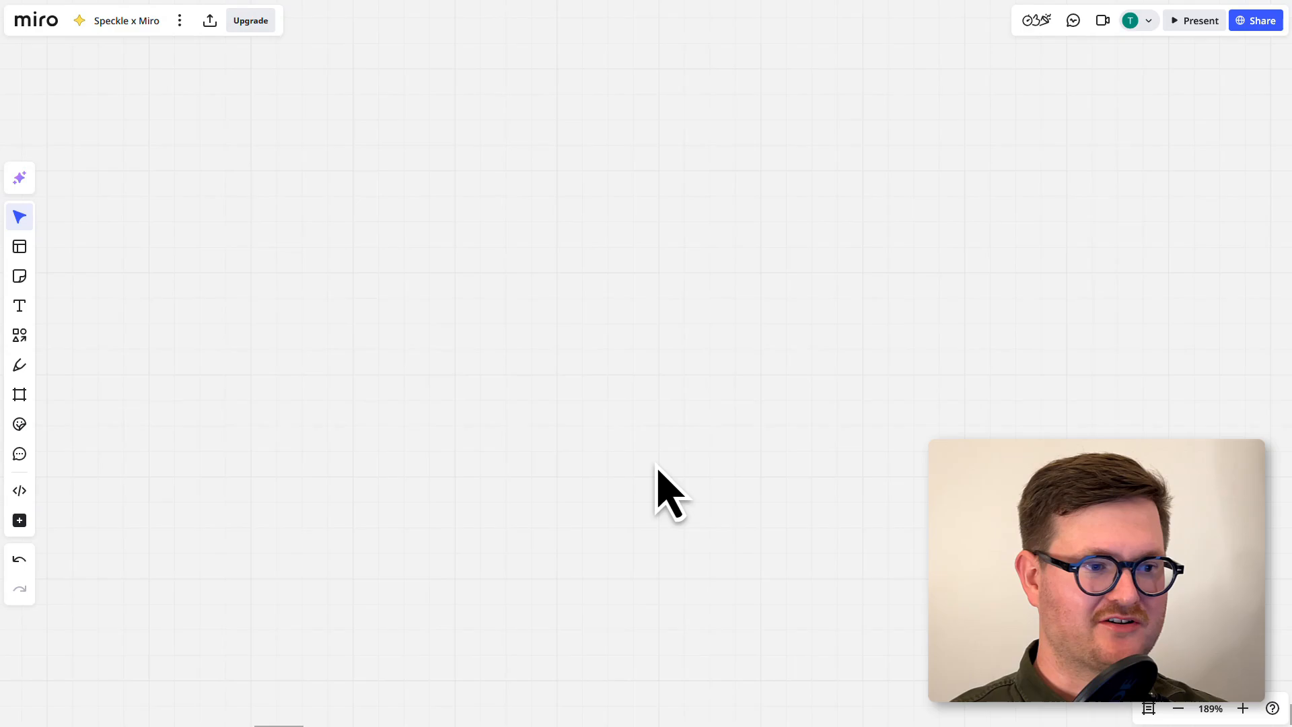
pyautogui.moveTo(18, 519)
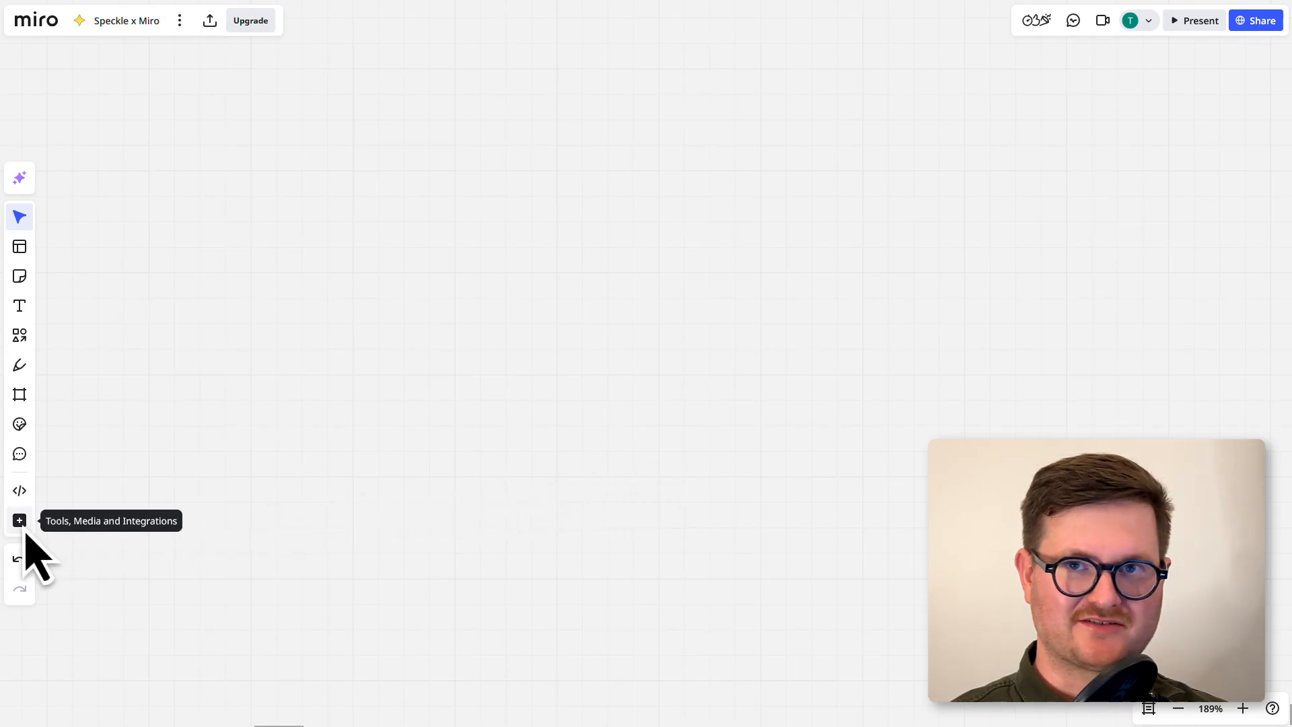
# Search the board tools for 'embed' and choose Embed iFrame code.
pyautogui.click(19, 519)
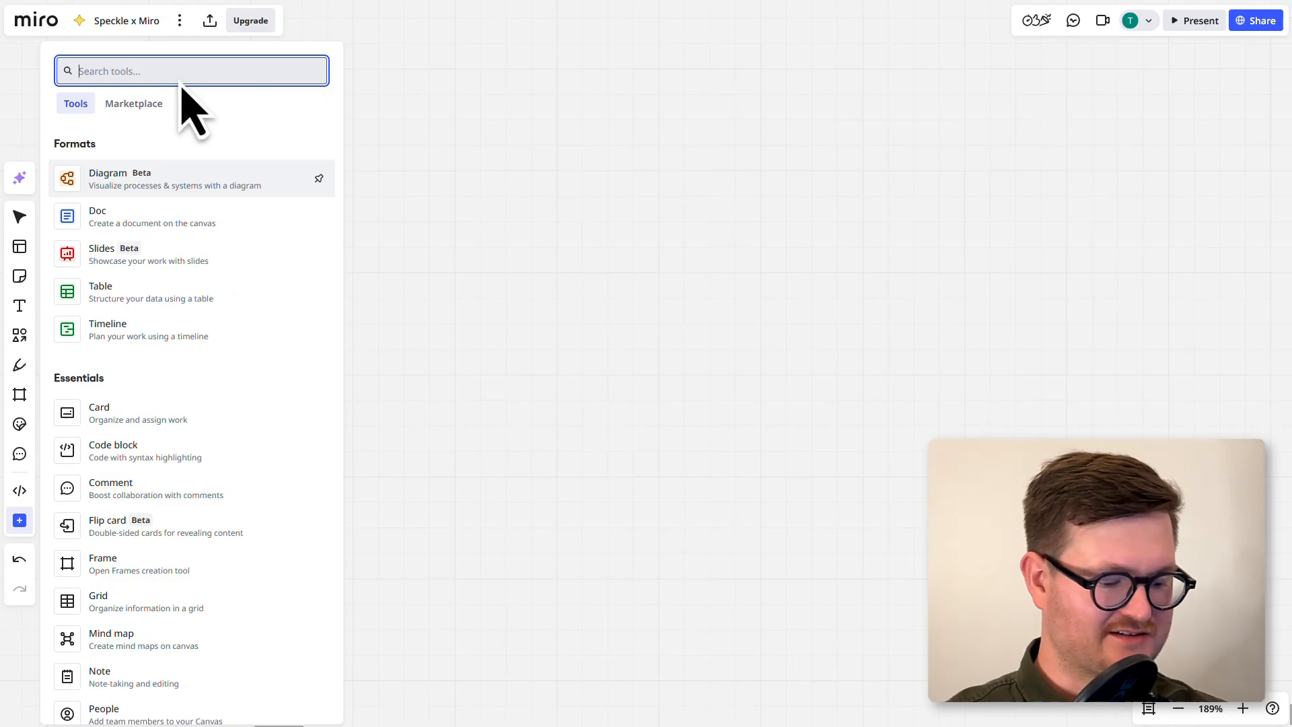
pyautogui.write('embed')
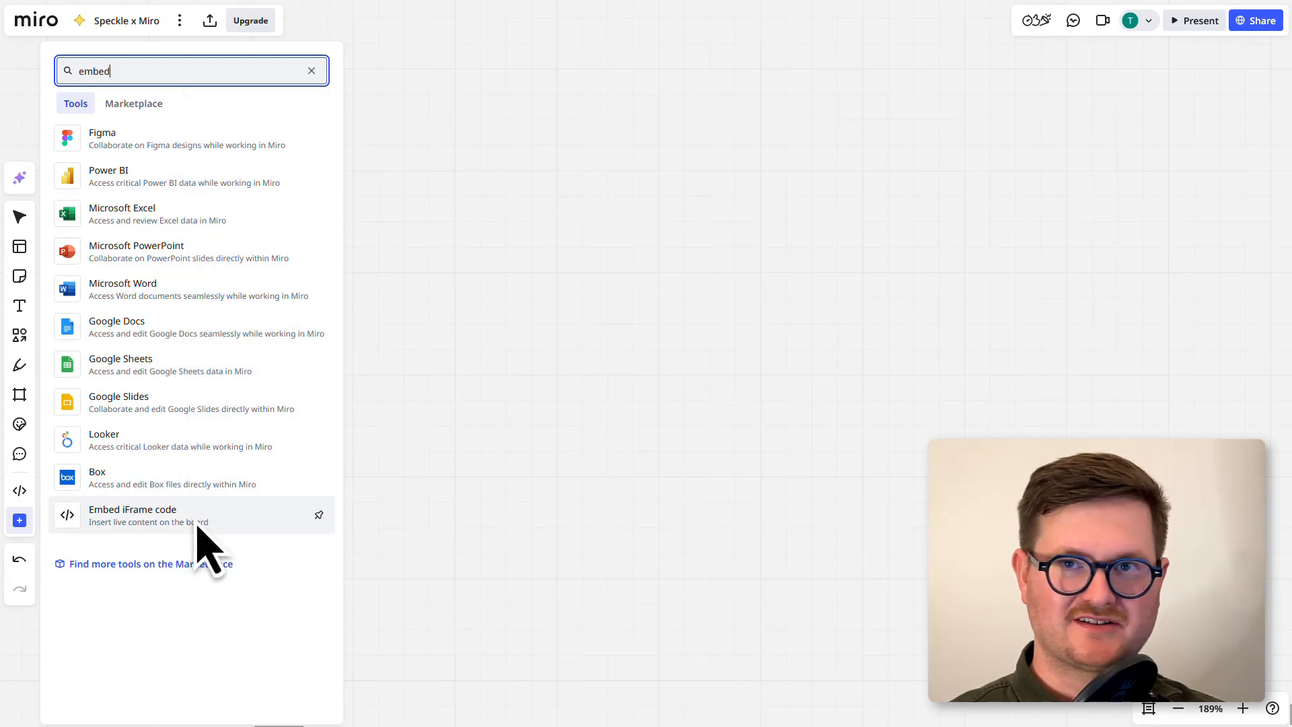
pyautogui.click(132, 515)
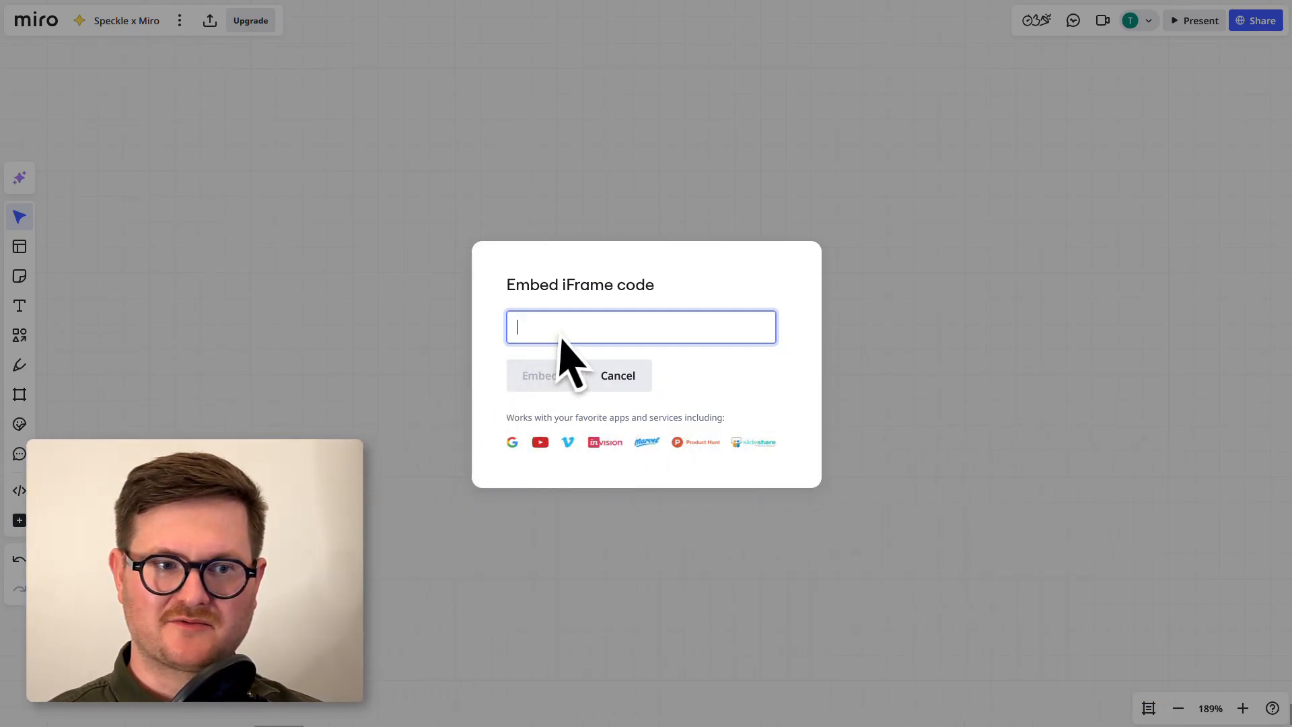
# Paste the copied Speckle iframe code and embed it onto the board.
pyautogui.press('ctrl+v')
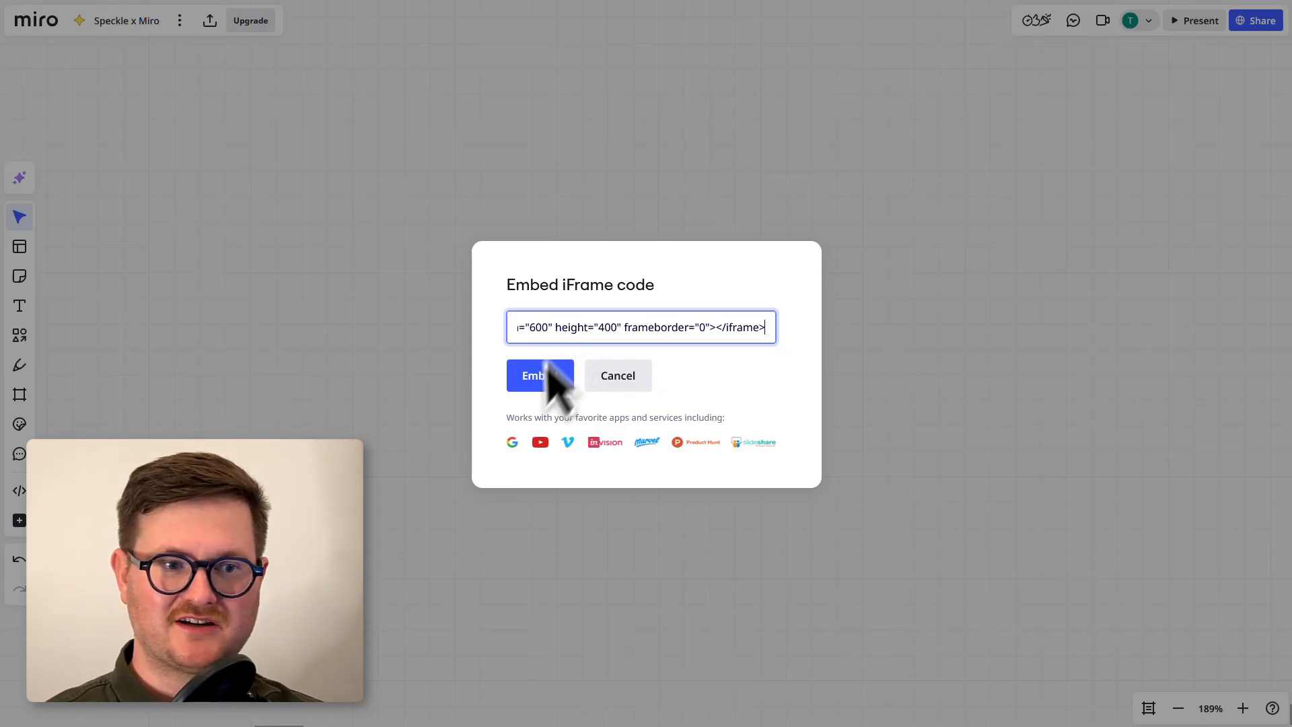
pyautogui.click(540, 375)
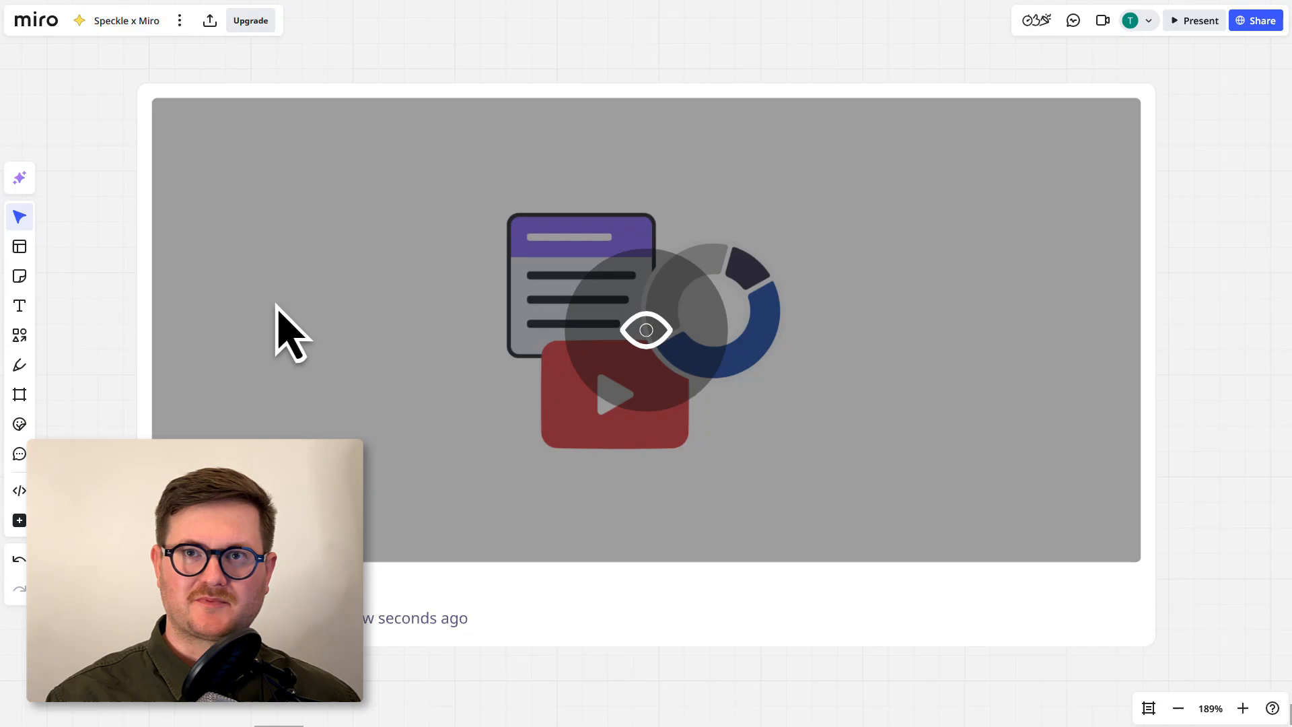
pyautogui.moveTo(420, 337)
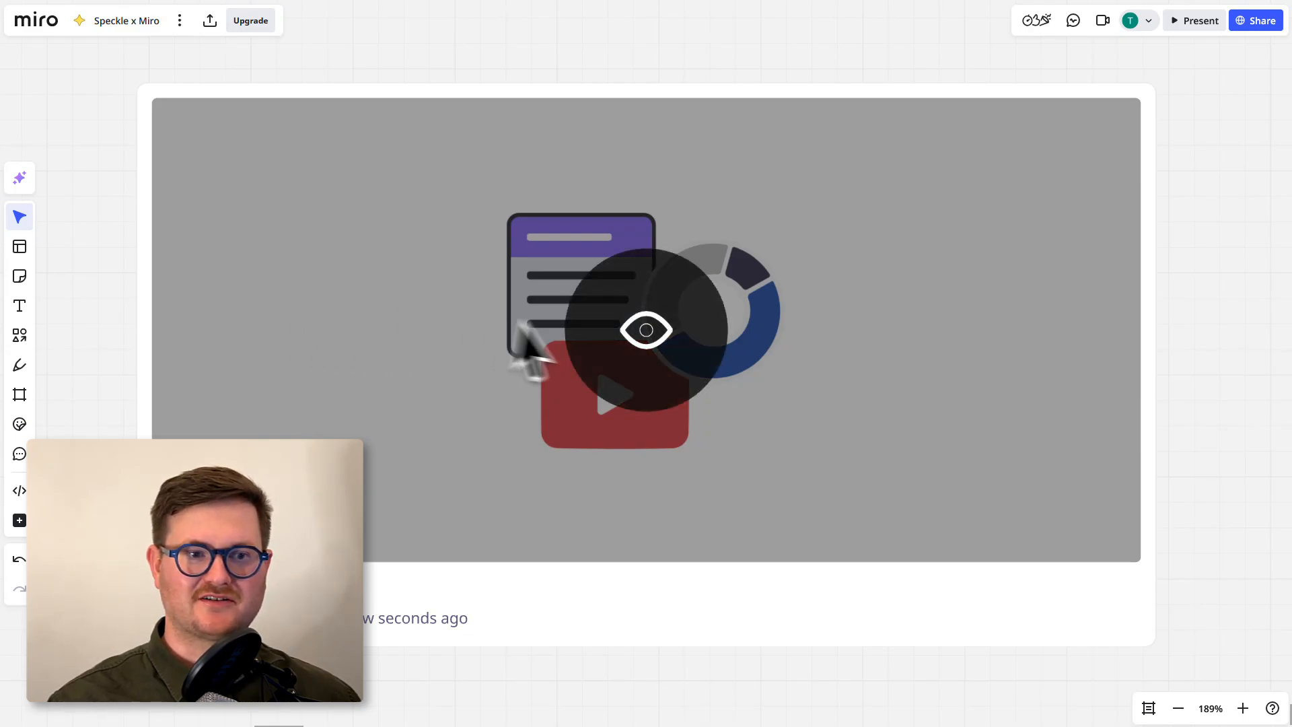
# Load the new embed's live content via its eye preview icon.
pyautogui.click(644, 330)
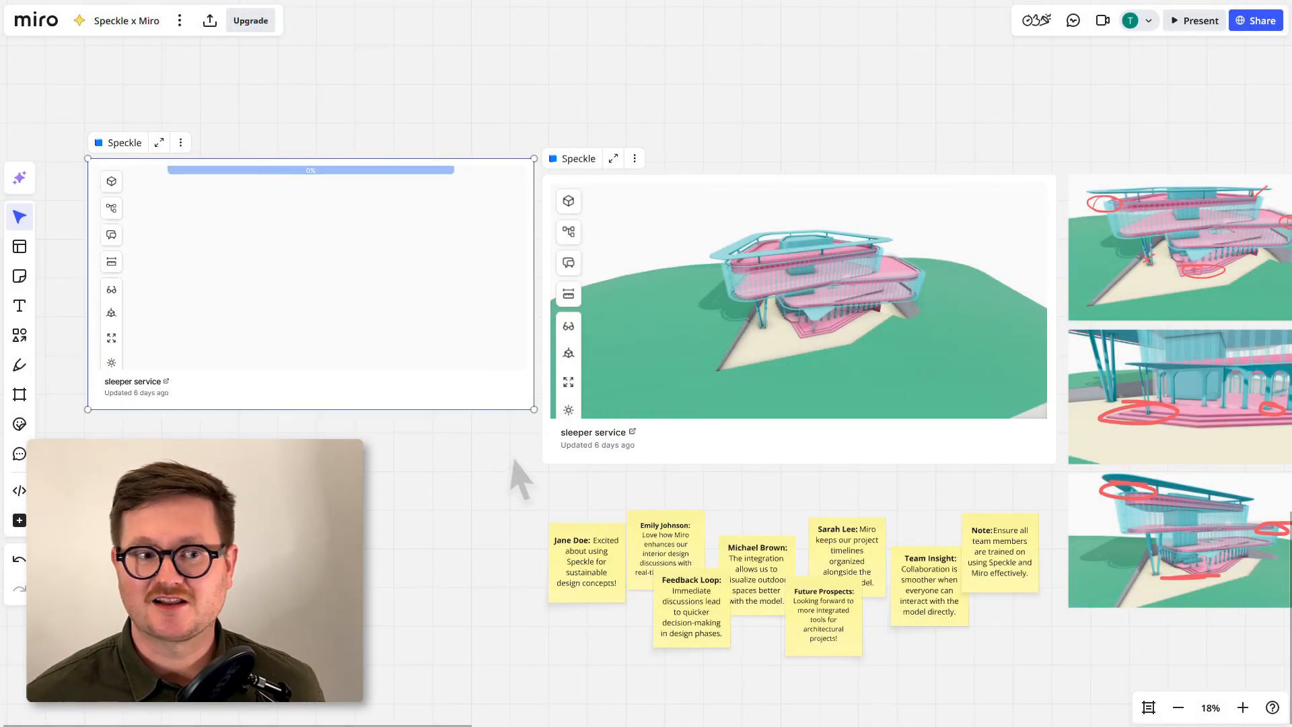
# Let the second sleeper service embed load, then switch to the pen tool.
pyautogui.click(19, 365)
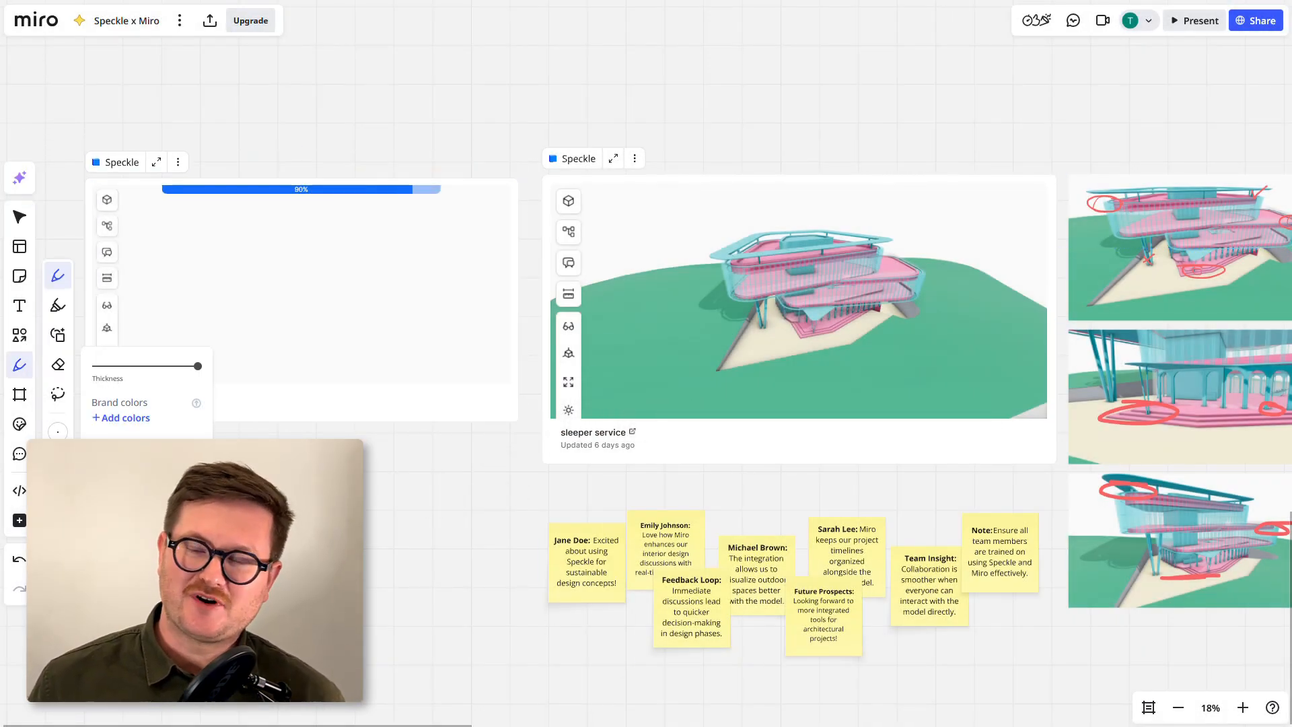